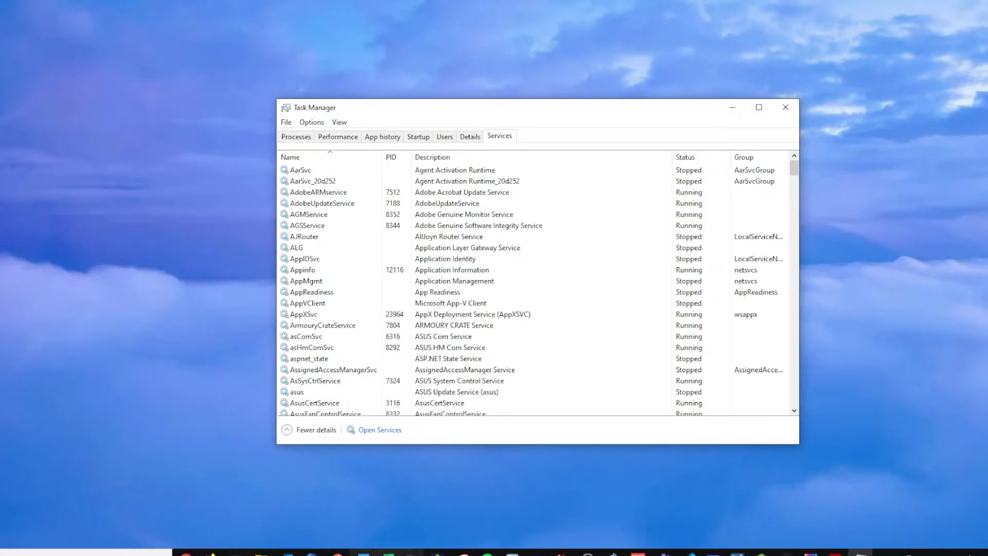
pyautogui.moveTo(427, 134)
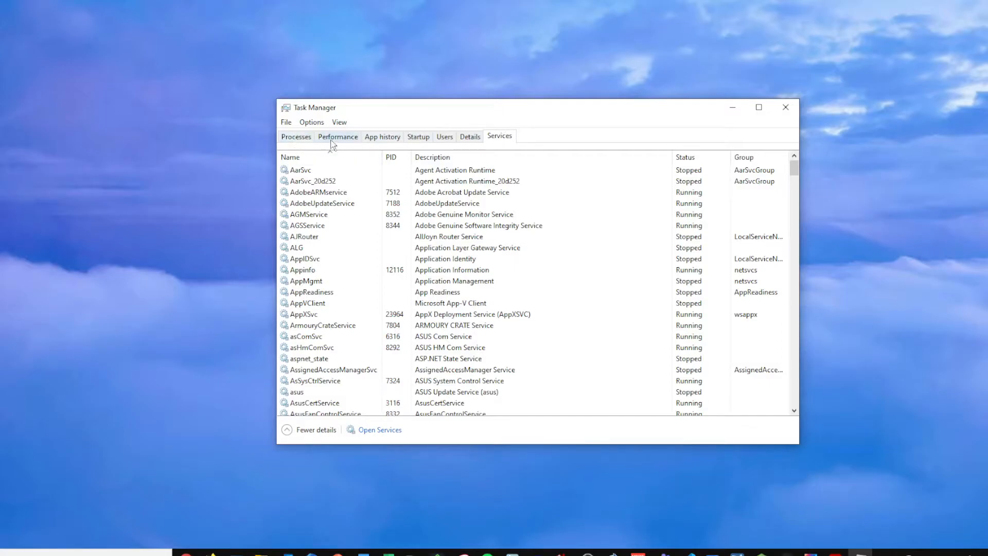
# Step: Show the Memory performance page: 64 GB at 4000 MHz, 4 of 4 DIMM slots used
pyautogui.click(338, 136)
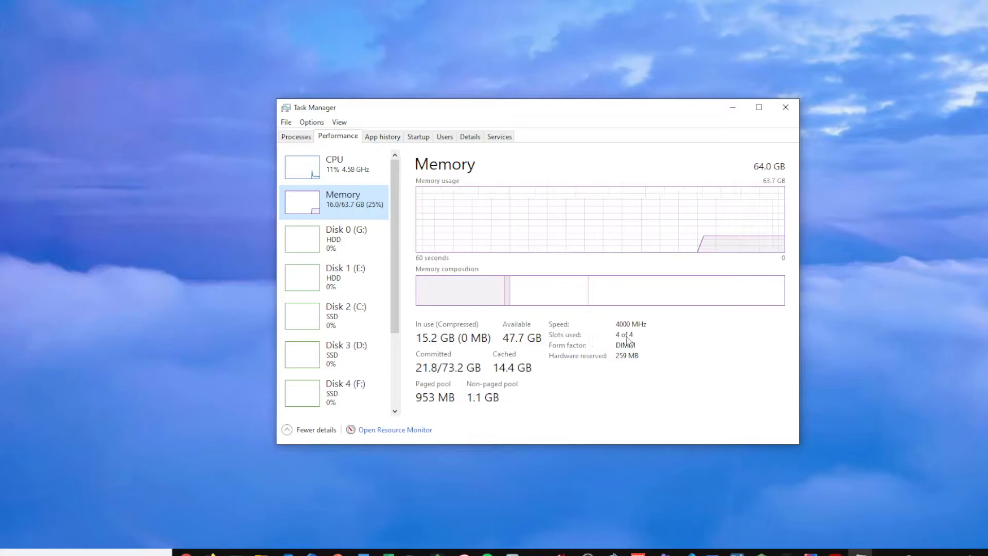
pyautogui.moveTo(801, 183)
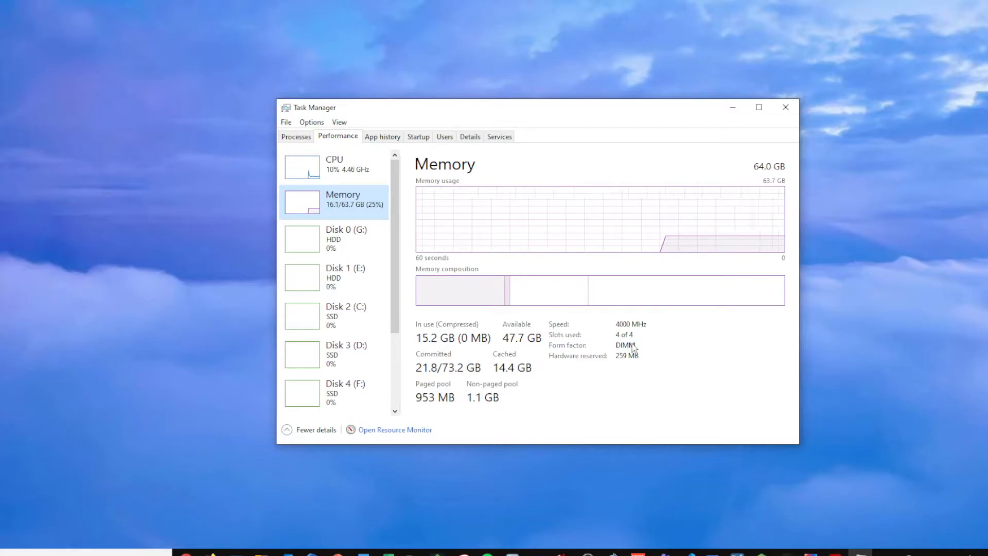
pyautogui.moveTo(734, 140)
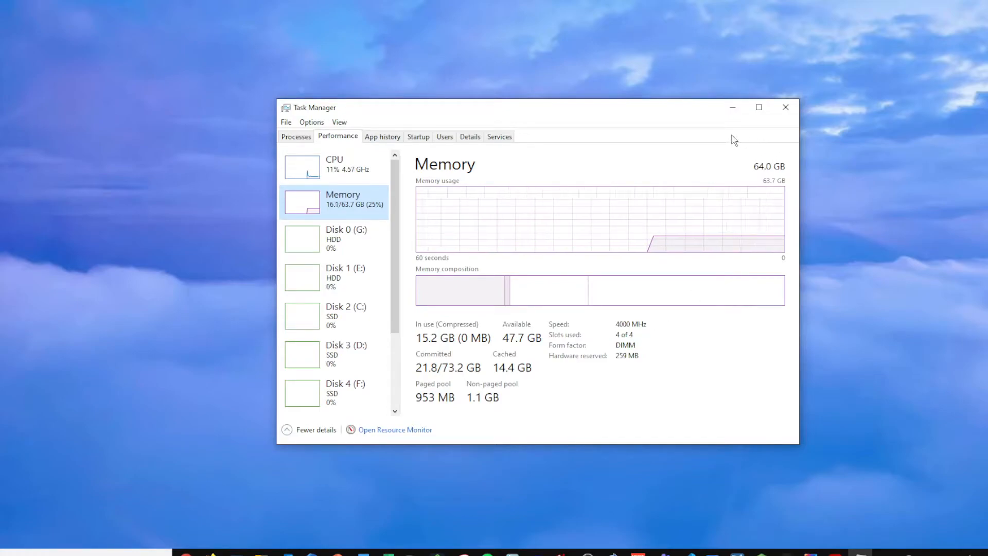
pyautogui.moveTo(713, 130)
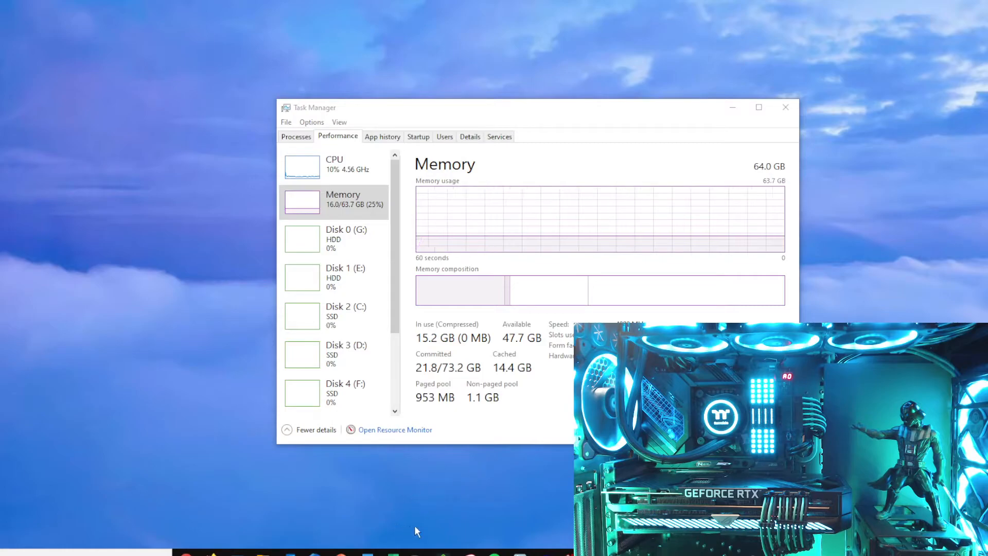
pyautogui.click(184, 551)
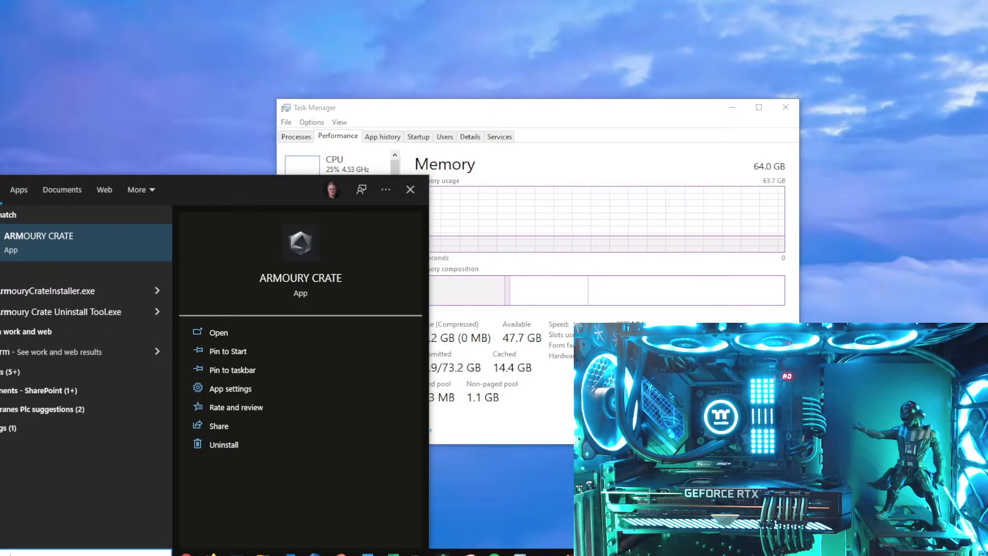
# Step: Launch Armoury Crate to reach the Aura Sync device list
pyautogui.click(218, 332)
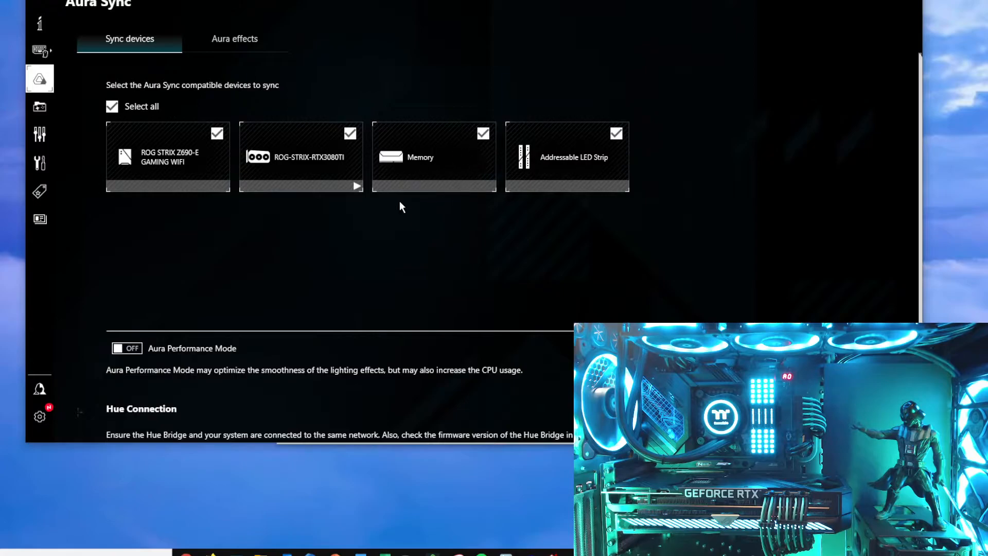
pyautogui.moveTo(408, 209)
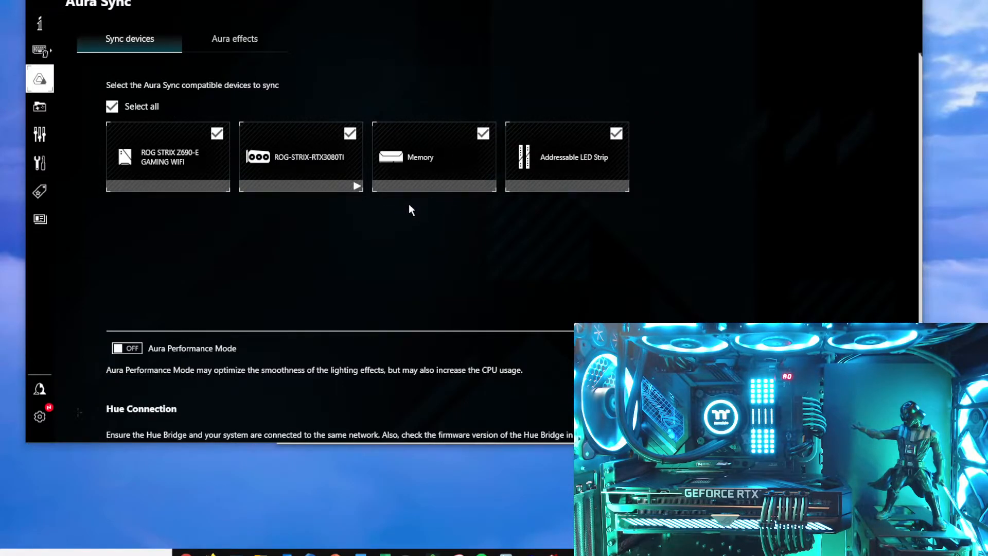
pyautogui.moveTo(388, 245)
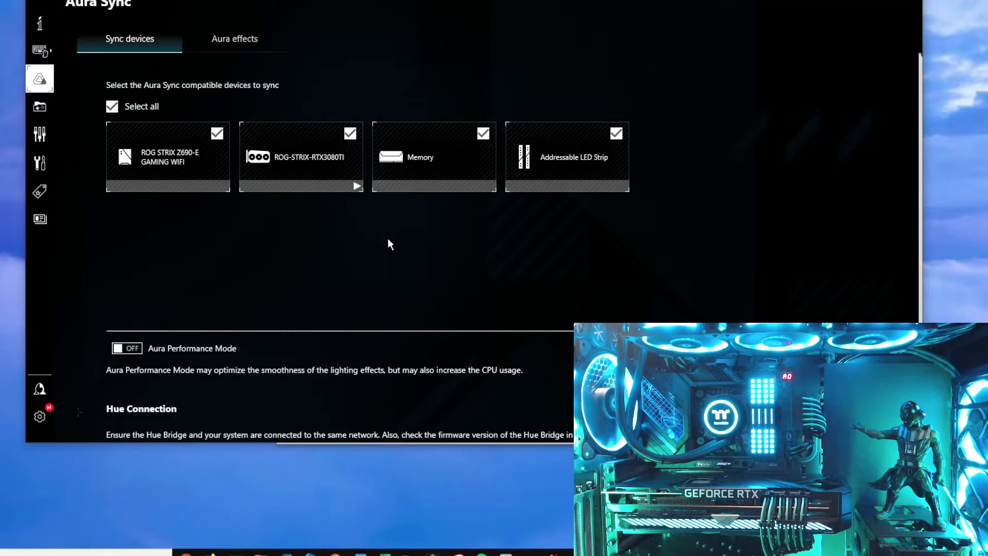
# Step: Try Breathing, Strobing, Color Cycle, Rainbow and Starry night, then return to Static cyan
pyautogui.click(235, 38)
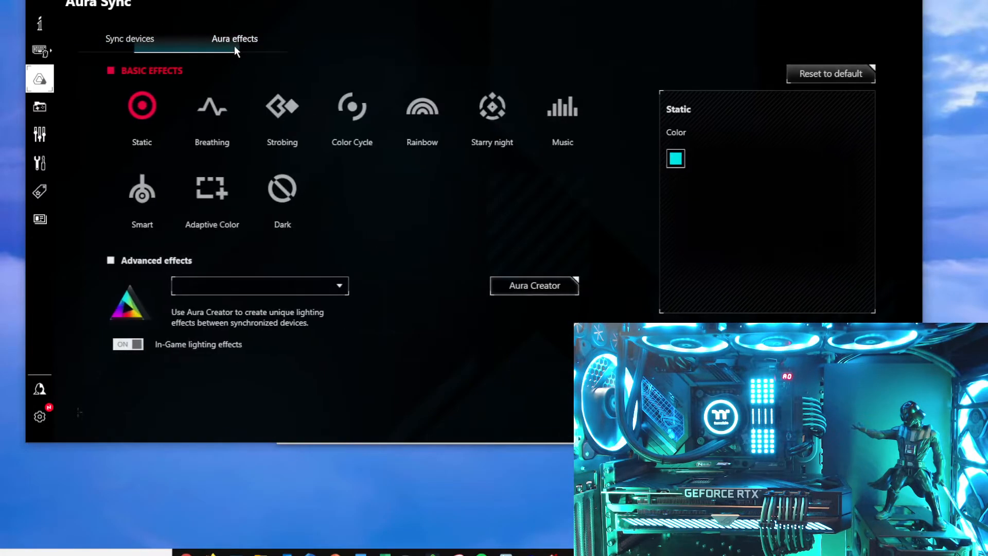
pyautogui.click(208, 105)
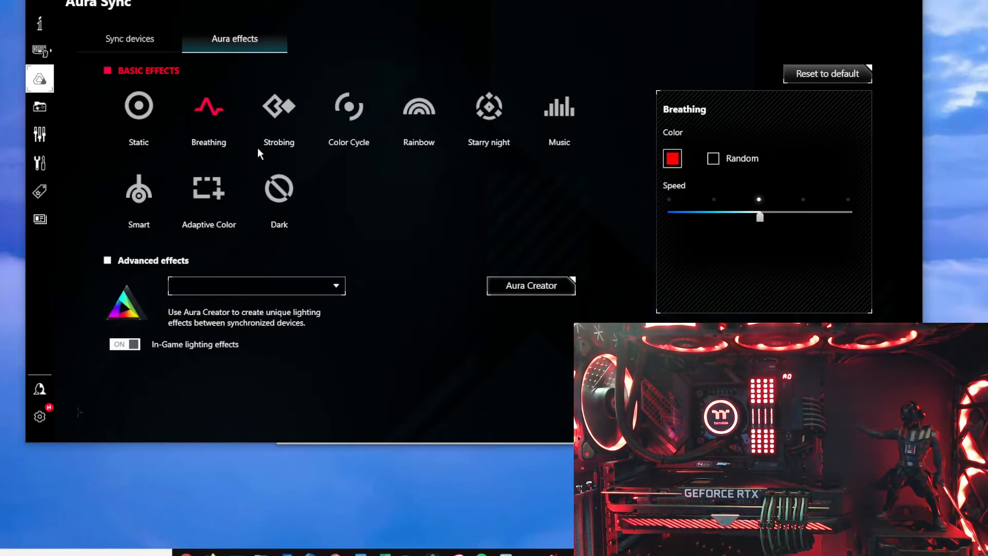
pyautogui.click(278, 105)
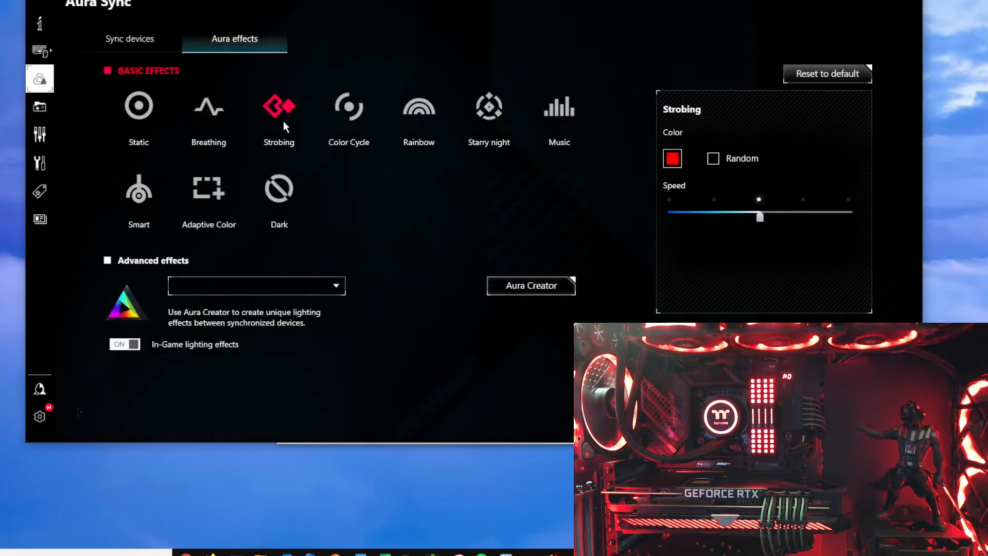
pyautogui.click(349, 105)
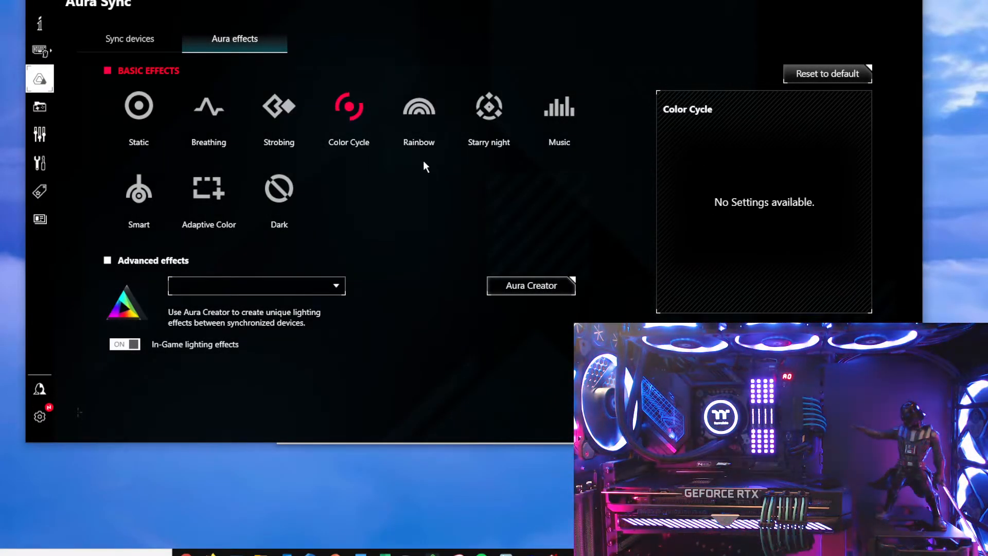
pyautogui.click(419, 105)
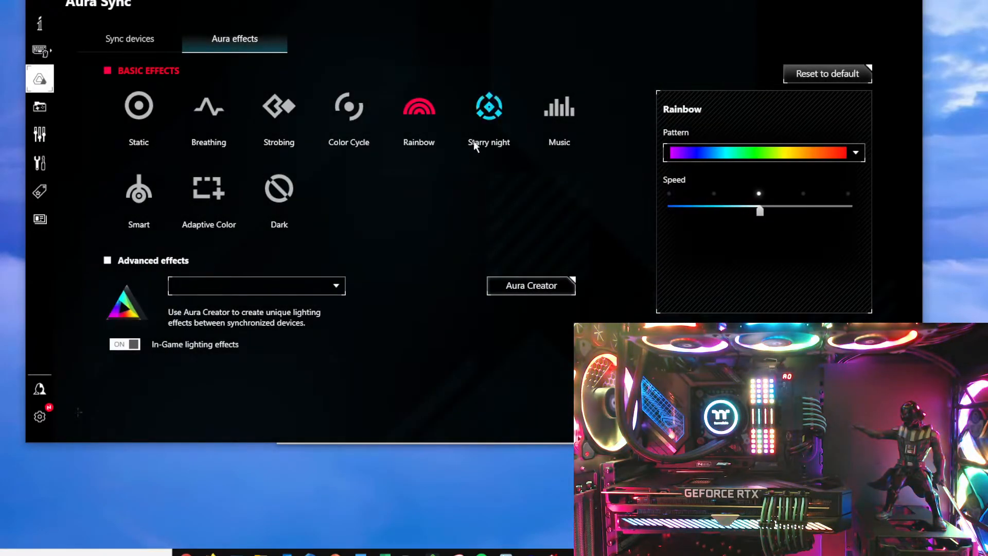
pyautogui.click(488, 110)
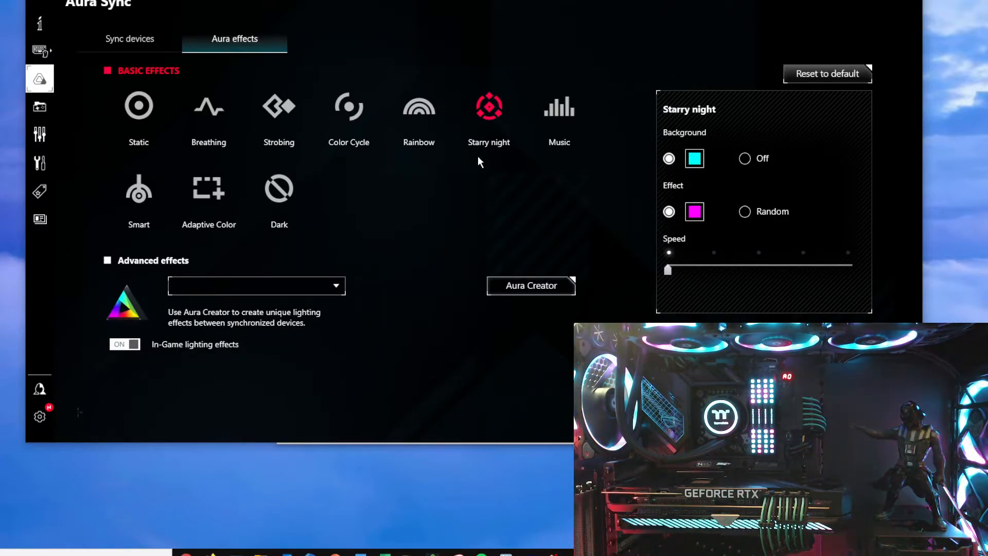
pyautogui.click(138, 106)
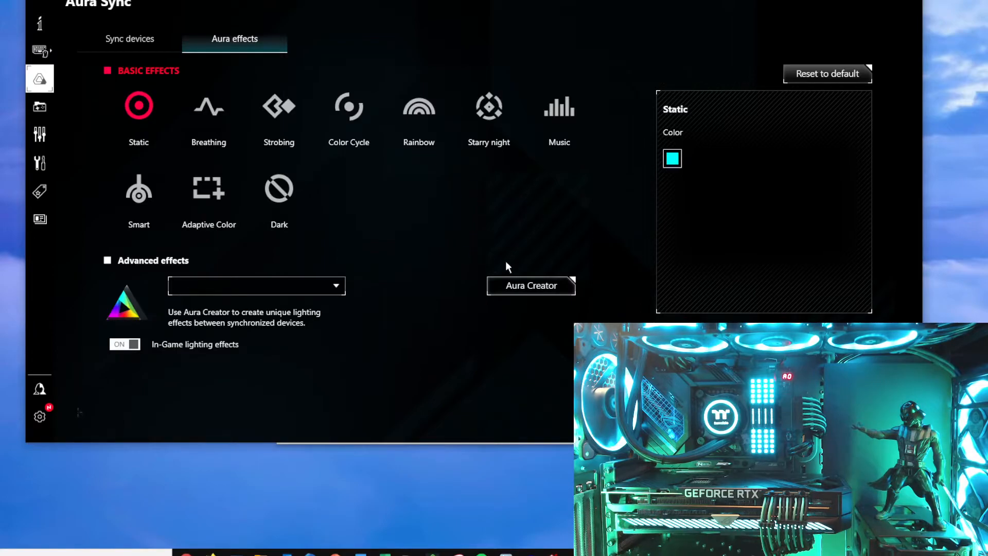
pyautogui.moveTo(457, 32)
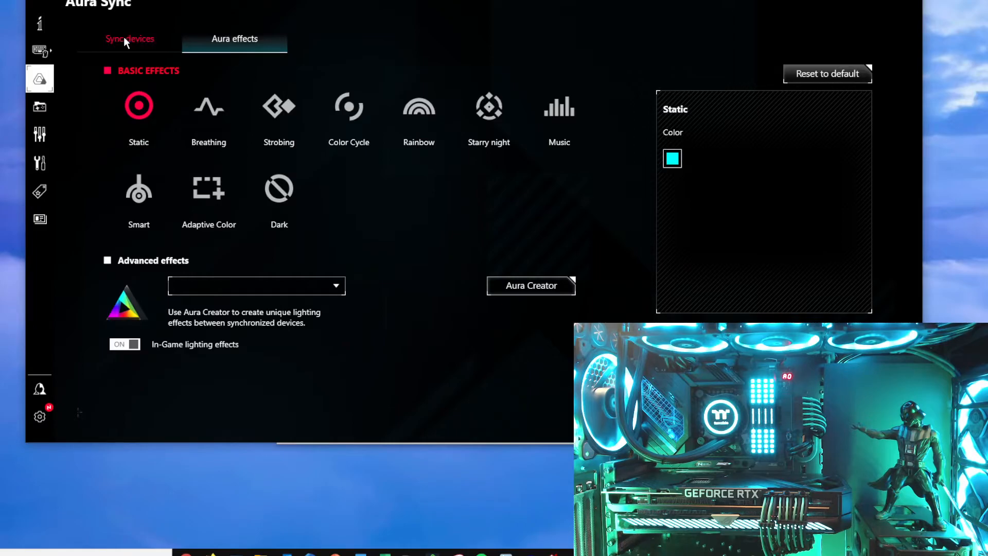
# Step: Return to the Sync devices list showing all four devices, Memory included
pyautogui.click(129, 38)
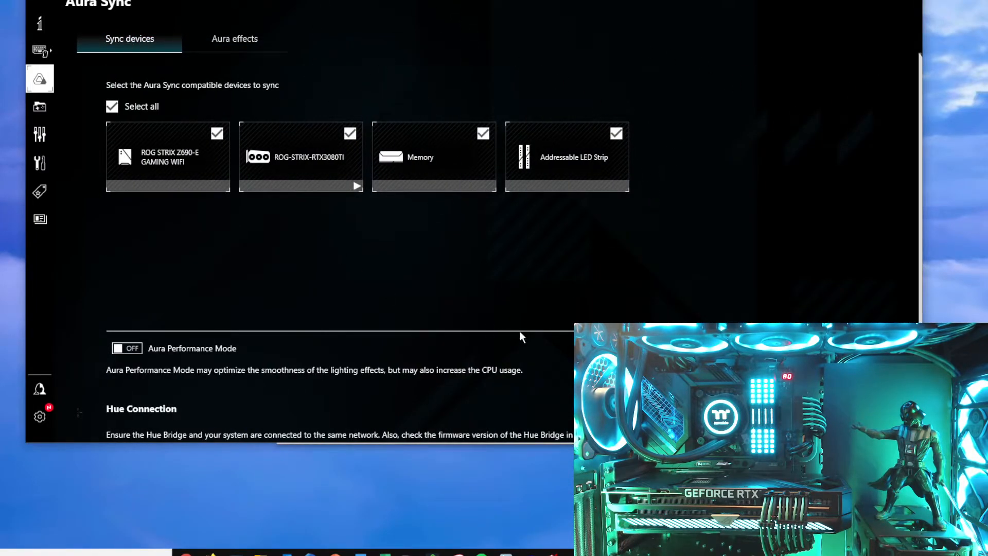
pyautogui.moveTo(905, 38)
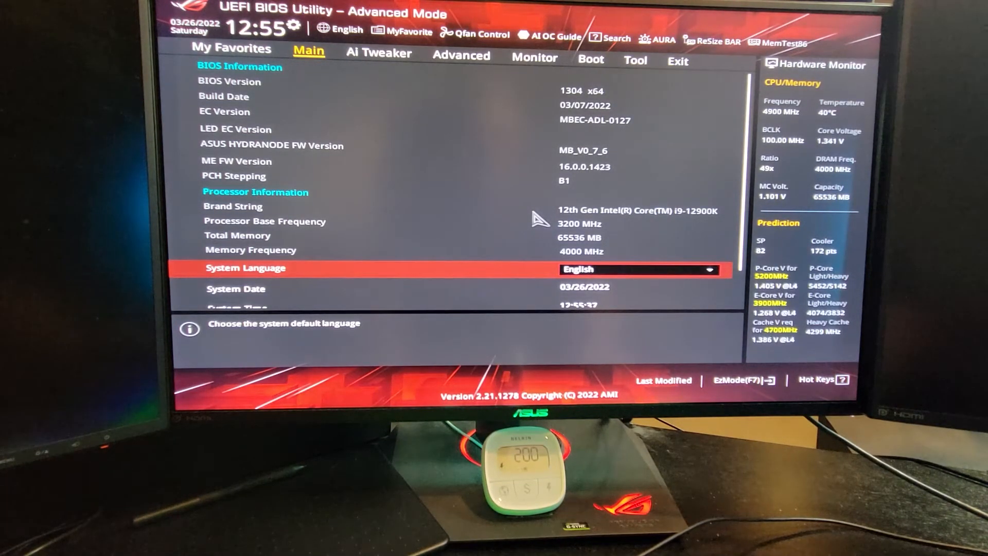
pyautogui.moveTo(526, 252)
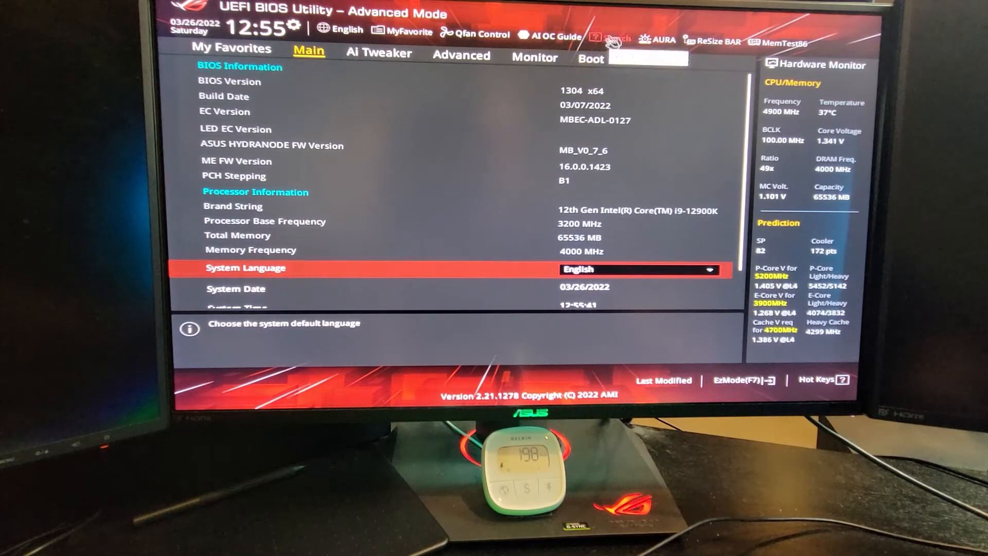
# Step: Search the BIOS for 'spd' and set SPD Write Disable to FALSE
pyautogui.click(616, 37)
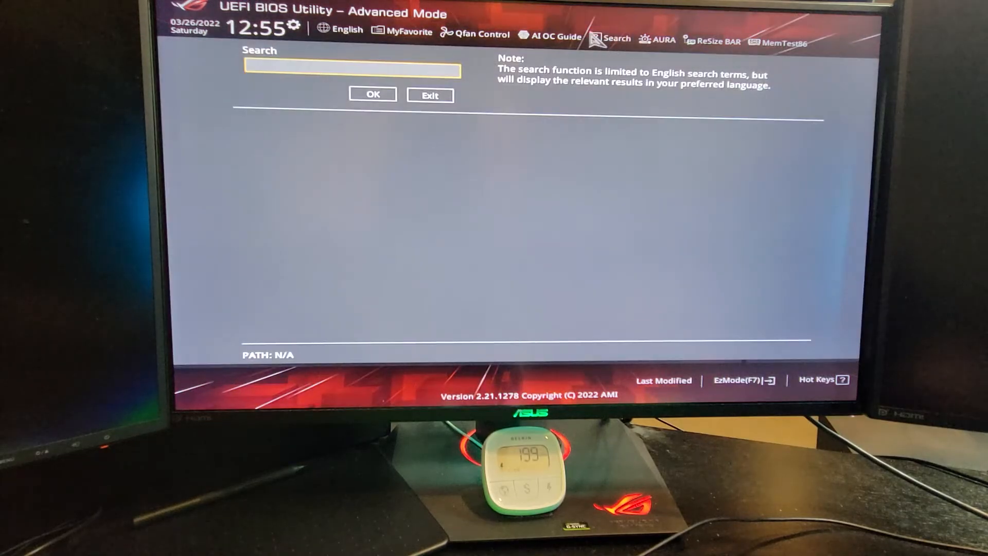
pyautogui.write('spd')
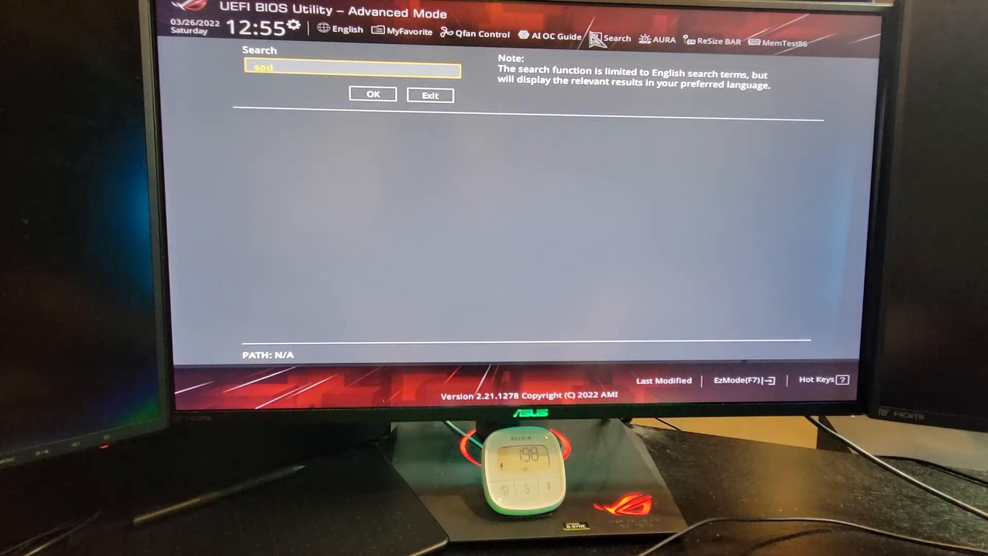
pyautogui.click(372, 94)
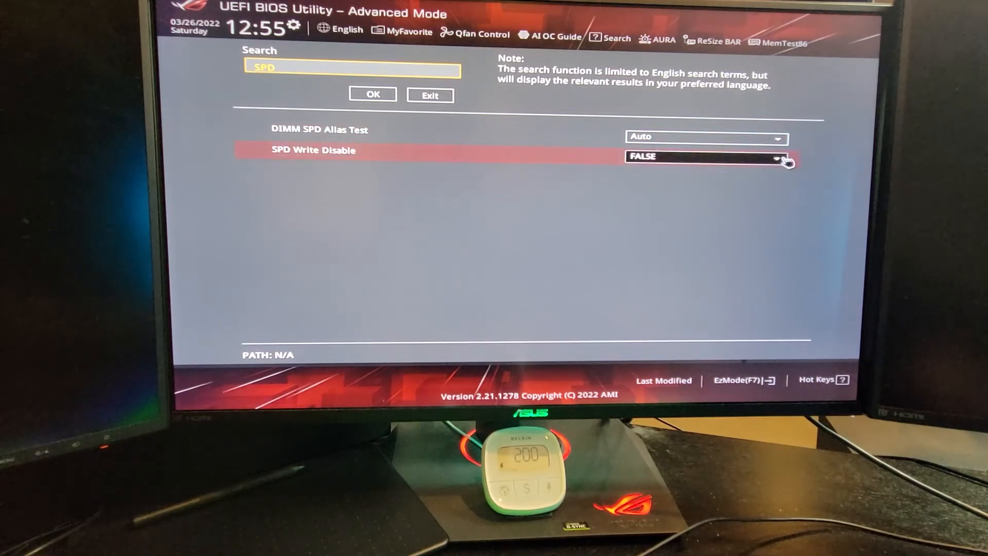
pyautogui.click(706, 157)
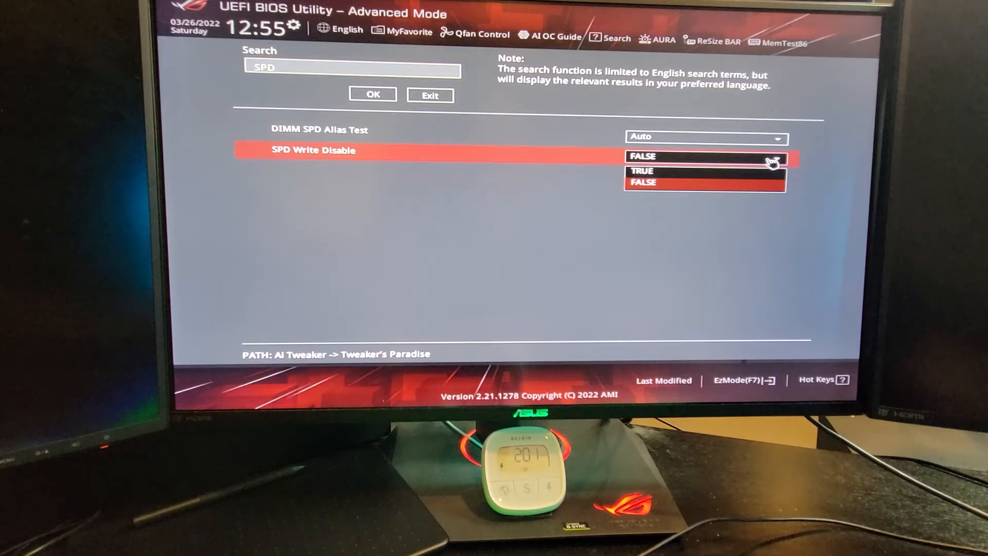
pyautogui.click(642, 183)
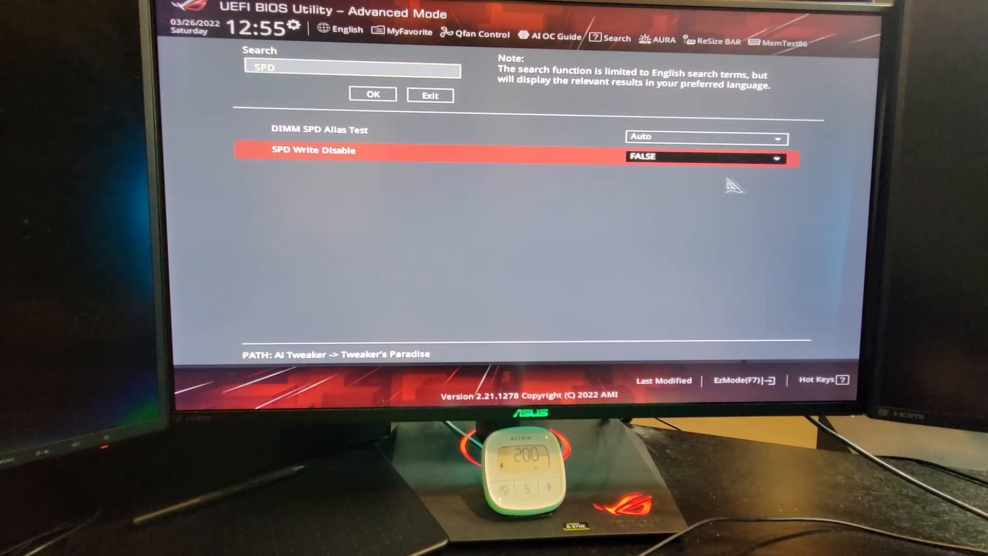
pyautogui.moveTo(761, 229)
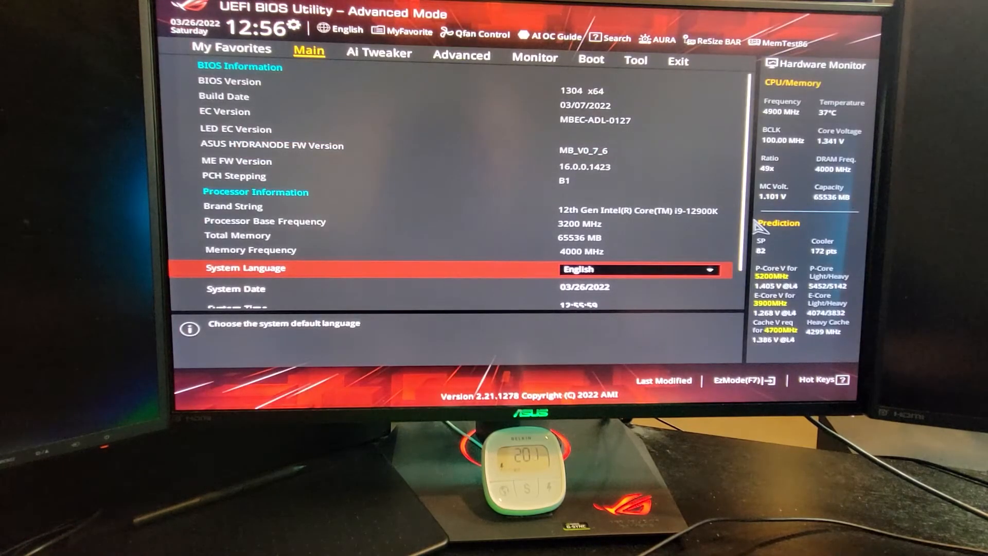
# Step: Go to Ai Tweaker > Tweaker's Paradise to confirm SPD Write Disable is FALSE
pyautogui.click(378, 52)
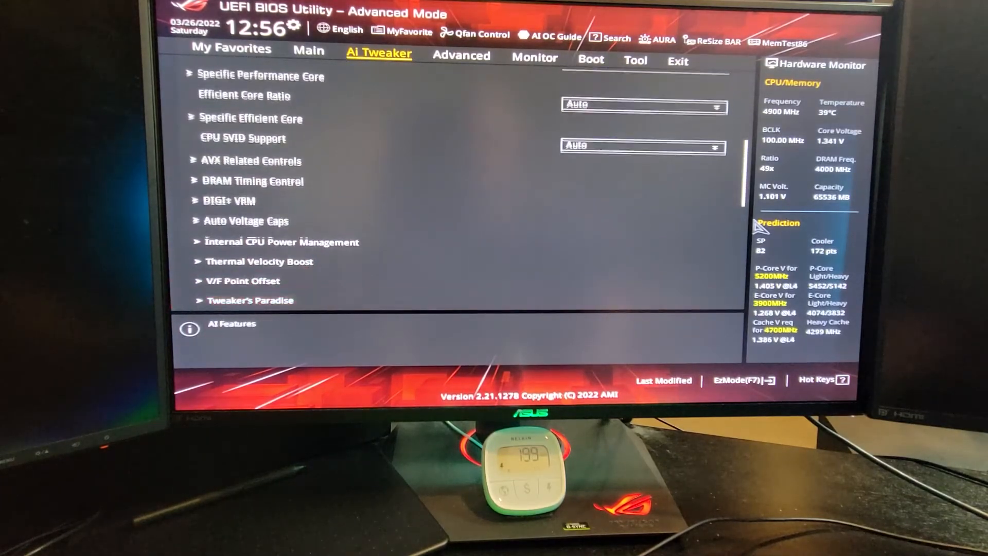
pyautogui.click(252, 300)
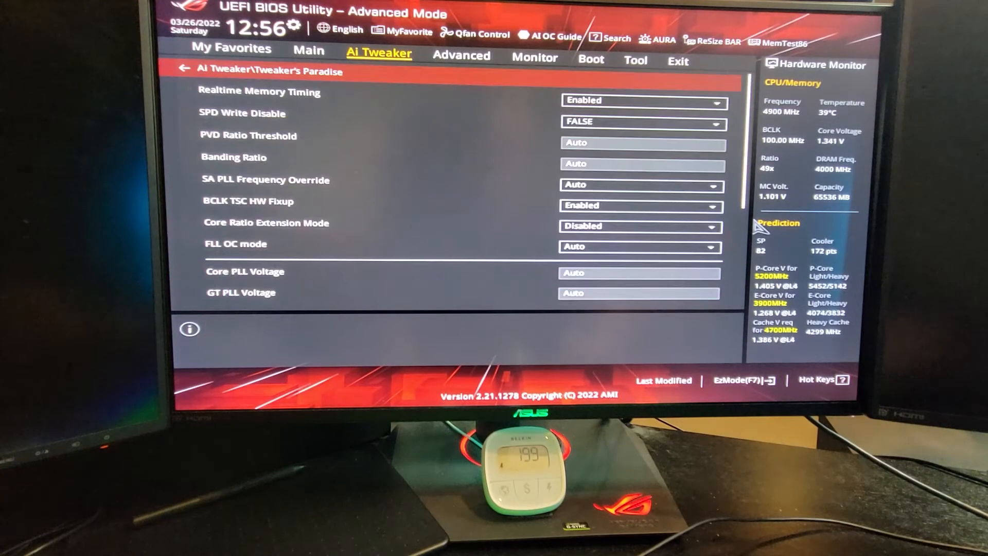
pyautogui.moveTo(639, 163)
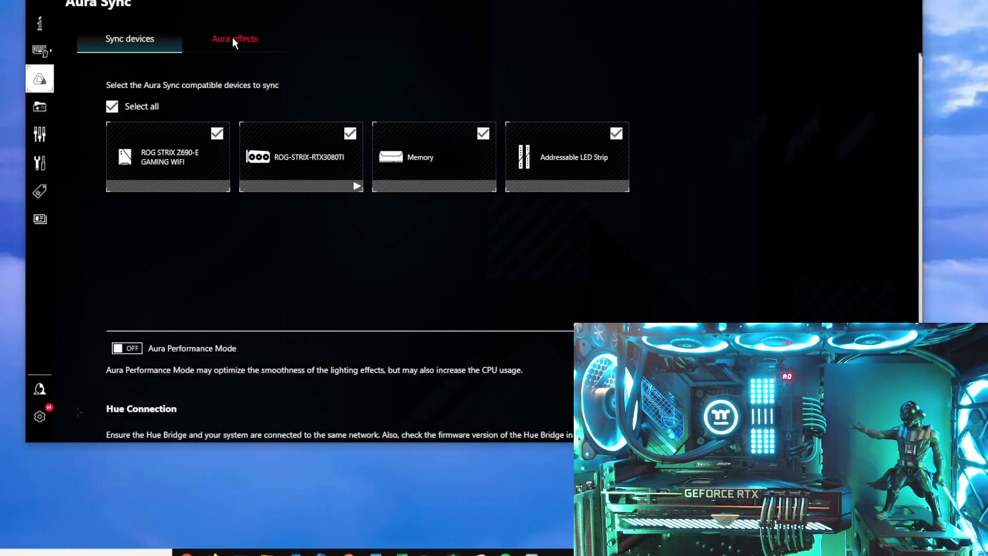
# Step: Show the Aura effects choices to select Starry night for the synced devices
pyautogui.click(233, 38)
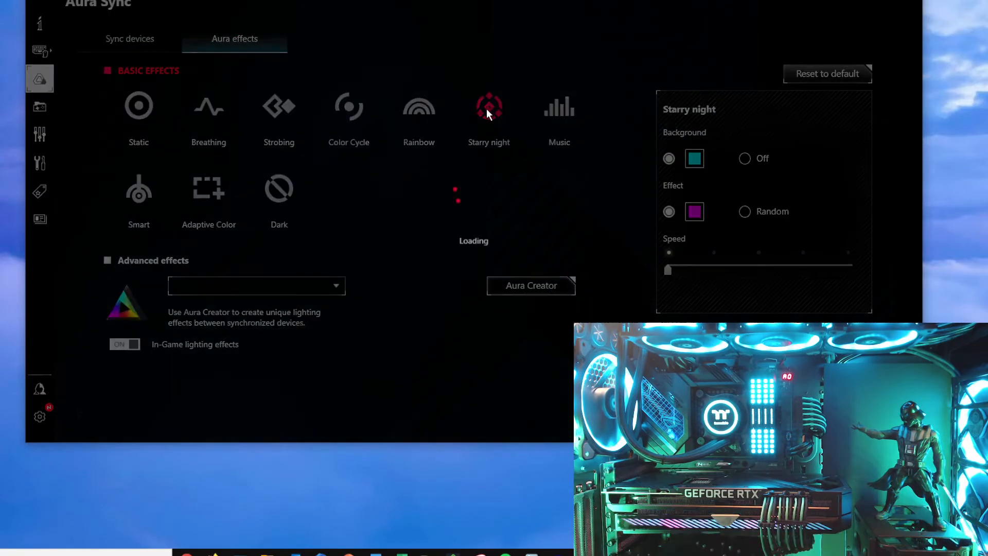